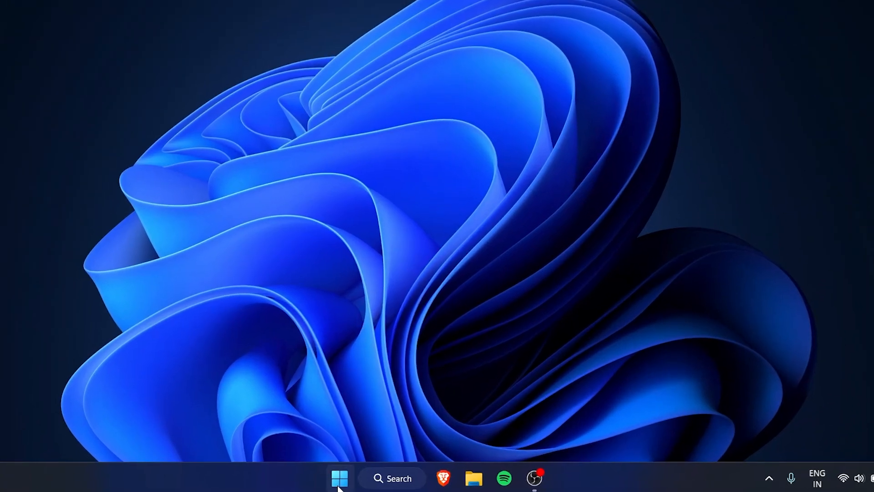
Launch the Settings app from the Start menu to its Home page
left_click(339, 478)
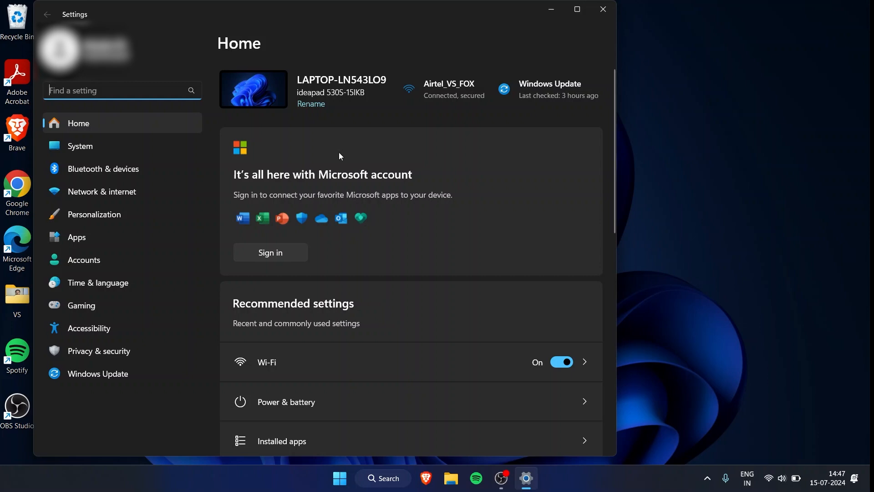
mouse_move(356, 172)
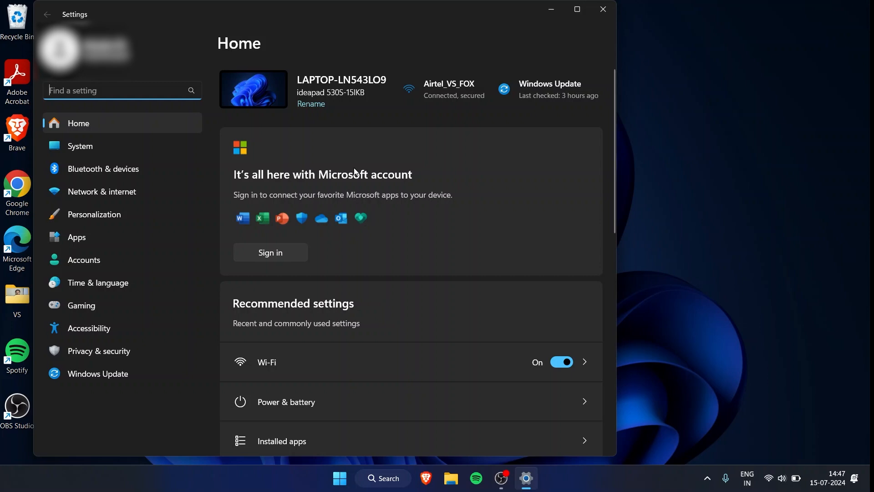
mouse_move(108, 426)
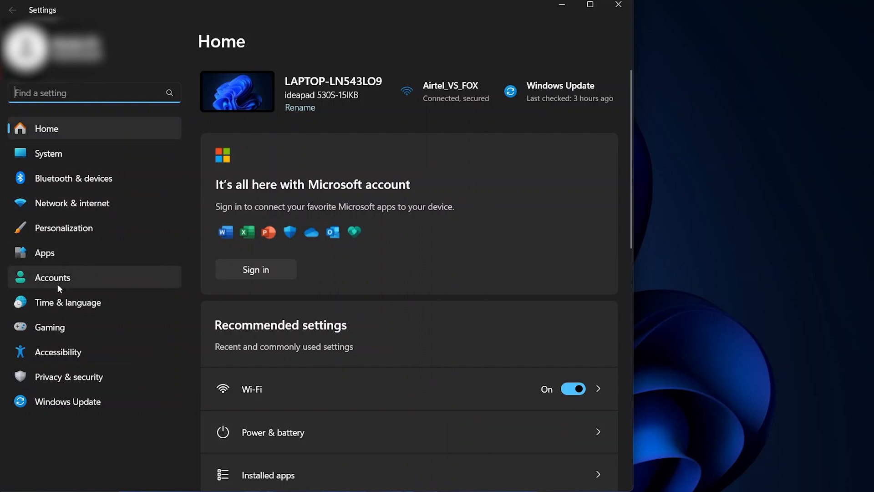
Start the Microsoft account sign-in from the Accounts page
left_click(53, 277)
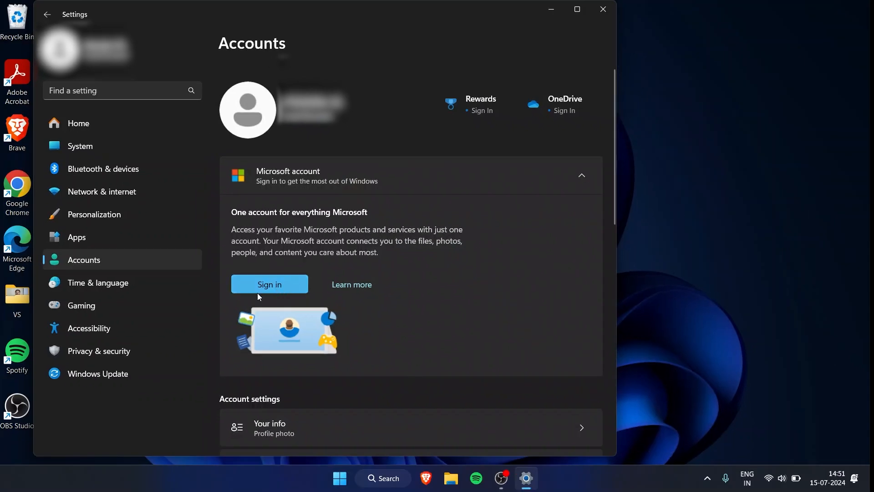
left_click(269, 284)
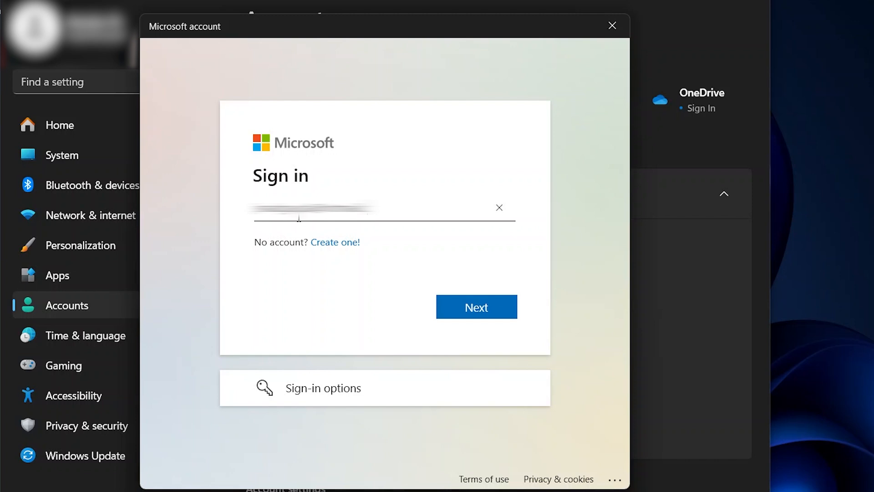
Submit the email, account password and current Windows password to reach PIN creation
left_click(379, 215)
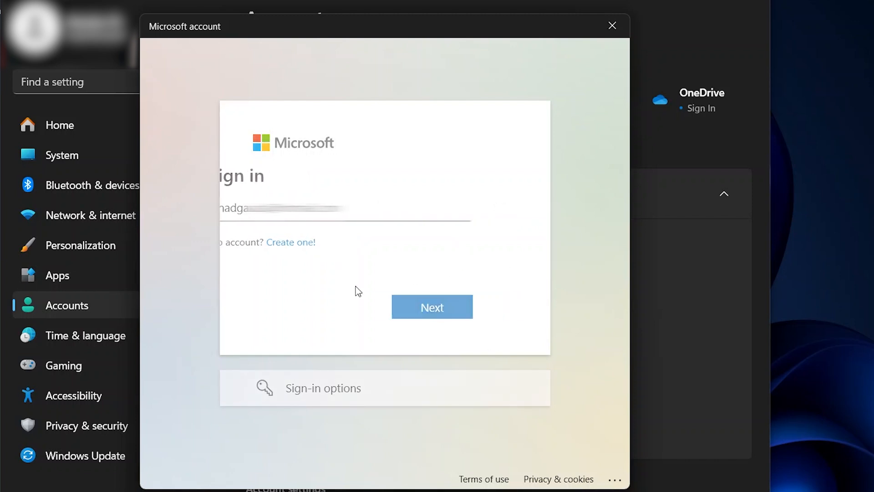
left_click(431, 307)
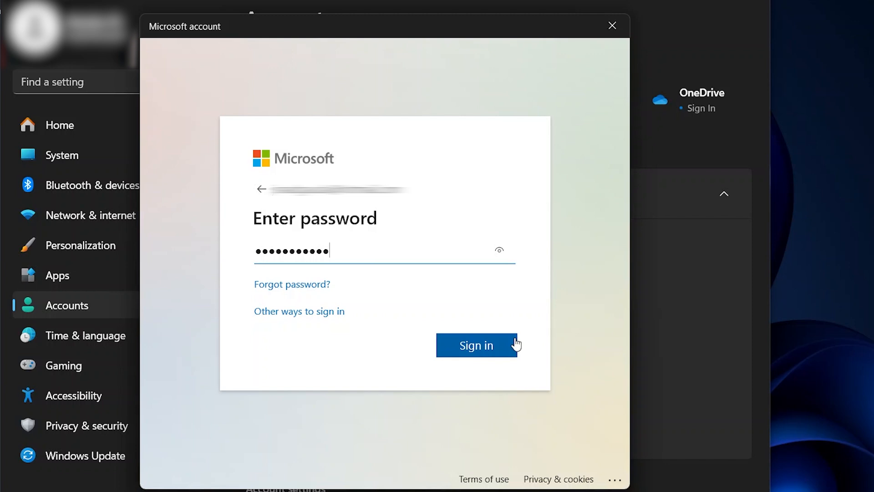
left_click(475, 345)
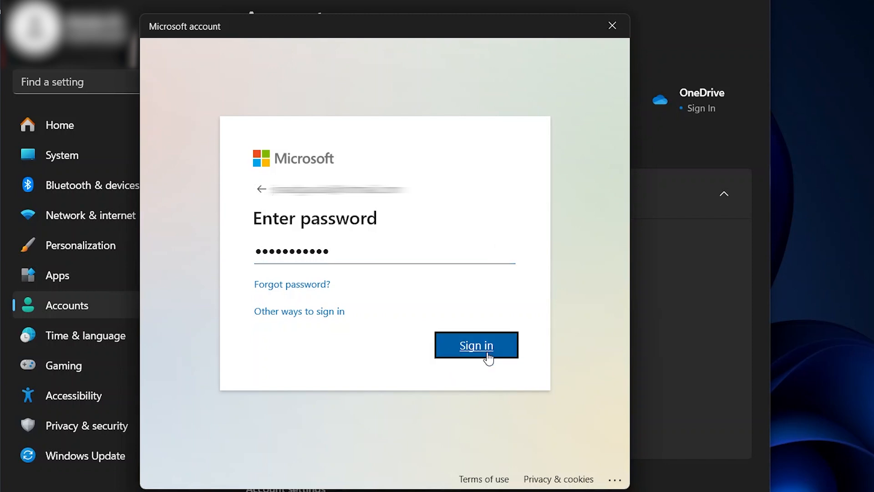
left_click(475, 345)
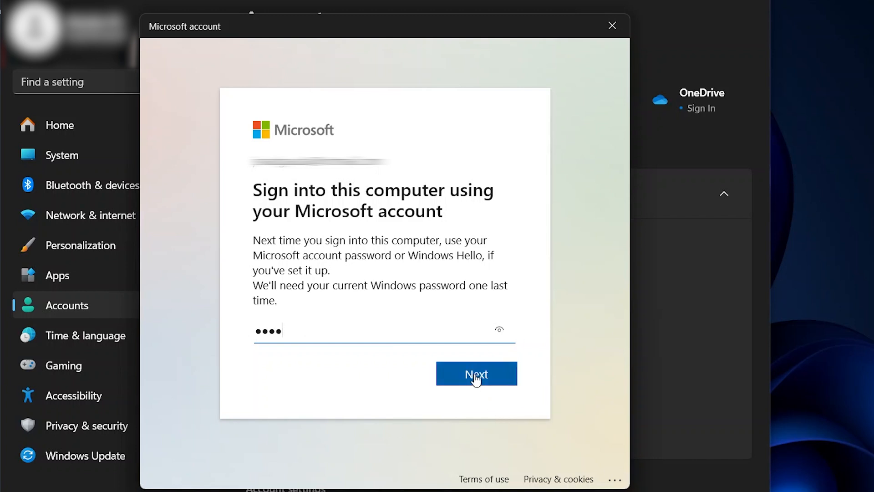
left_click(476, 373)
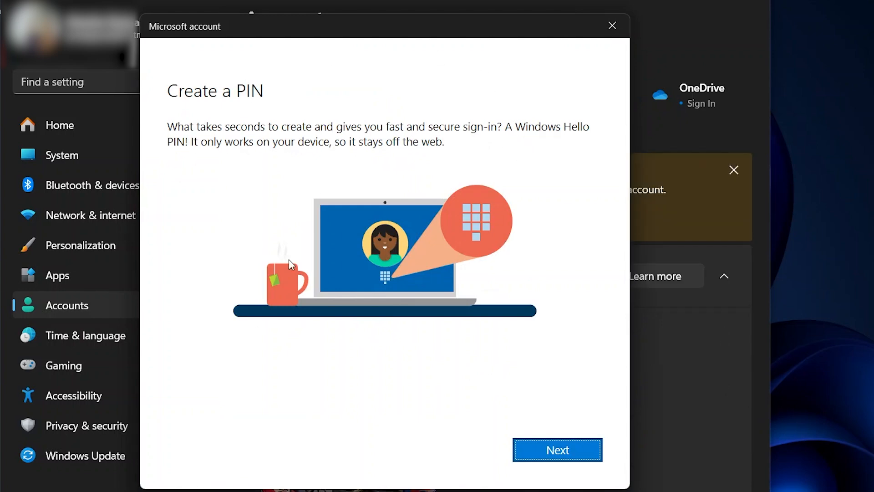
left_click(558, 449)
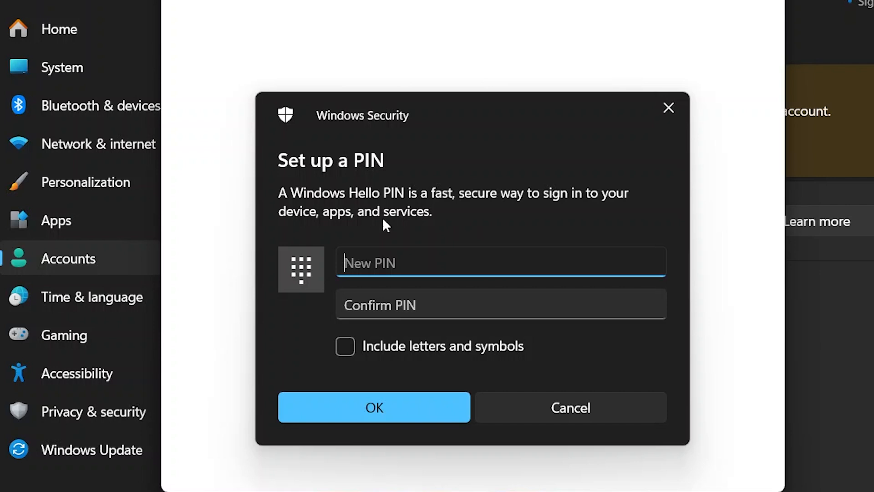
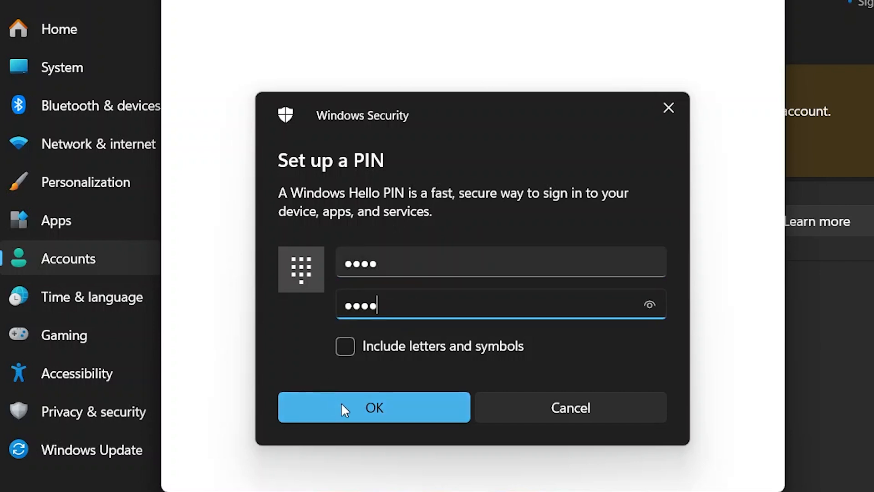
mouse_move(542, 369)
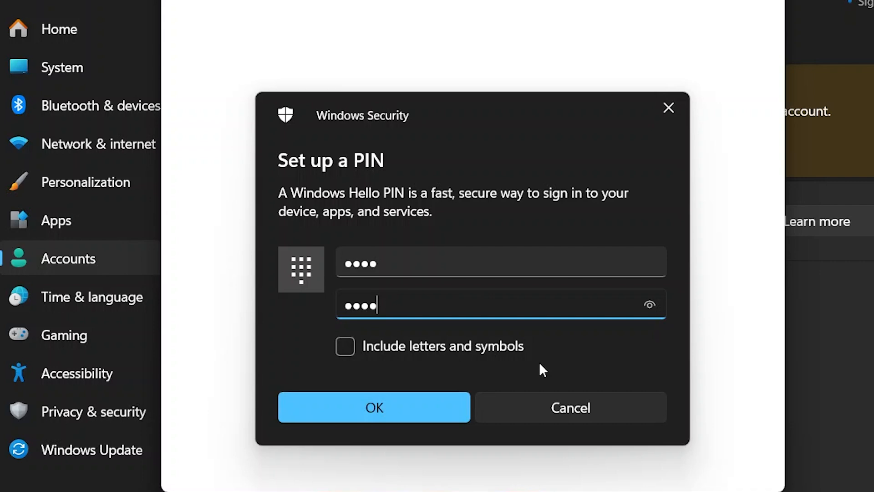
mouse_move(388, 388)
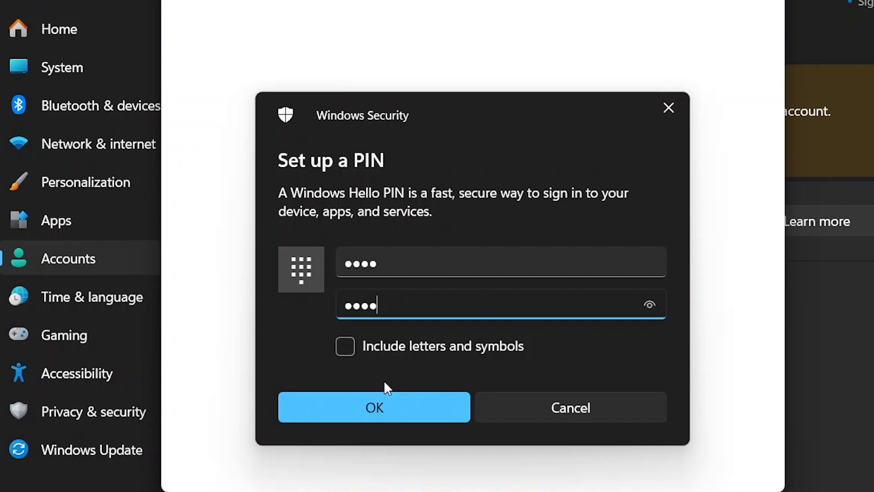
left_click(374, 407)
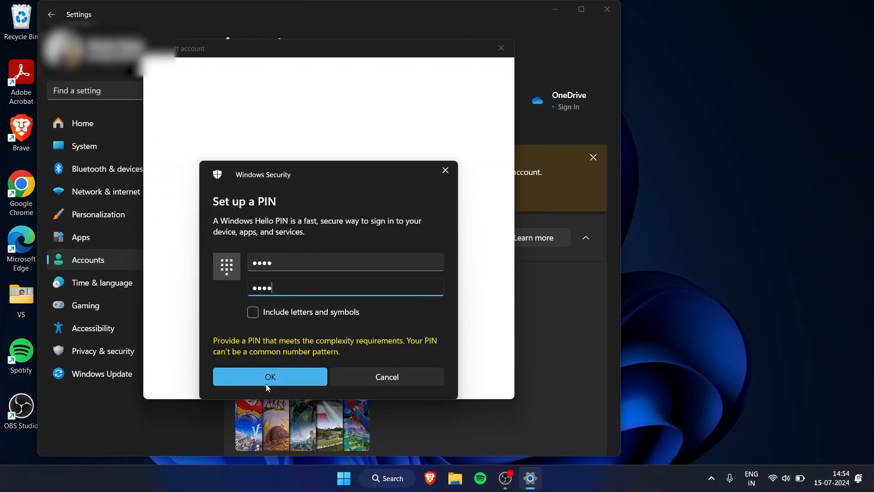
left_click(269, 376)
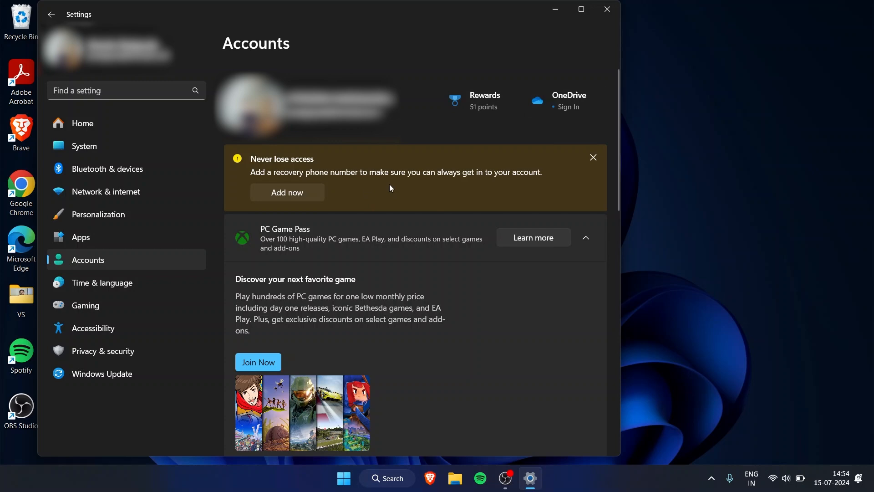
scroll("down", 3)
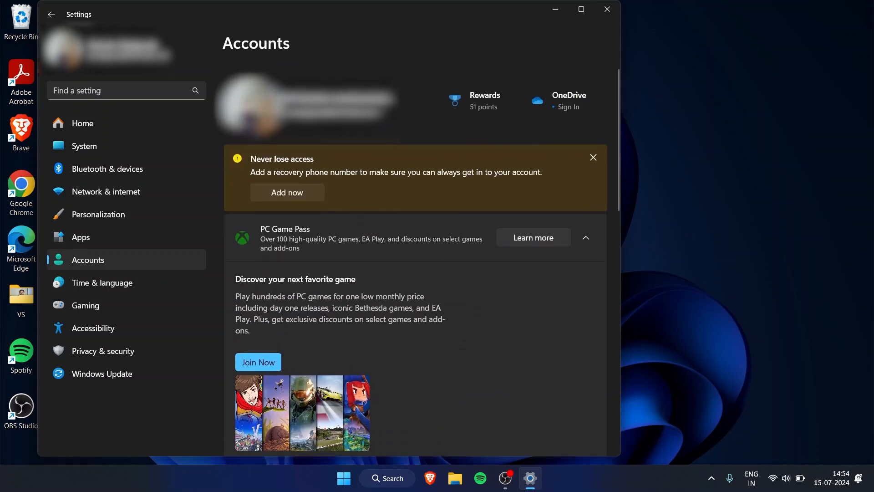
mouse_move(543, 334)
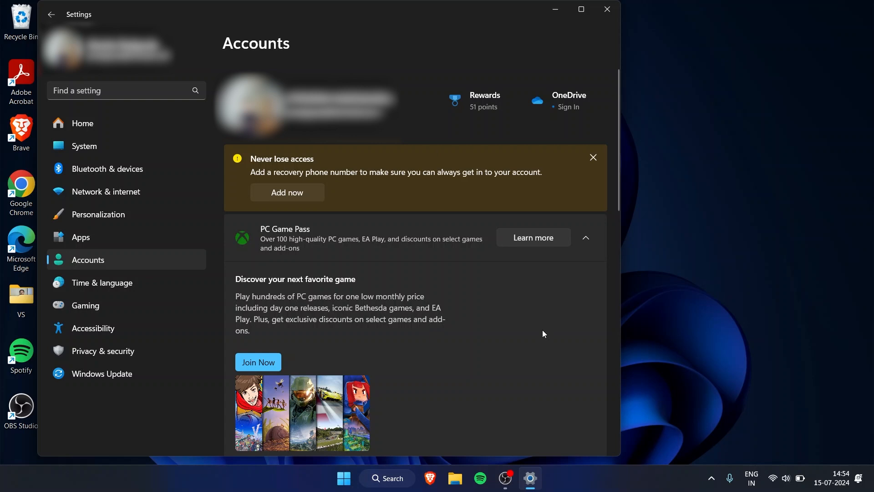